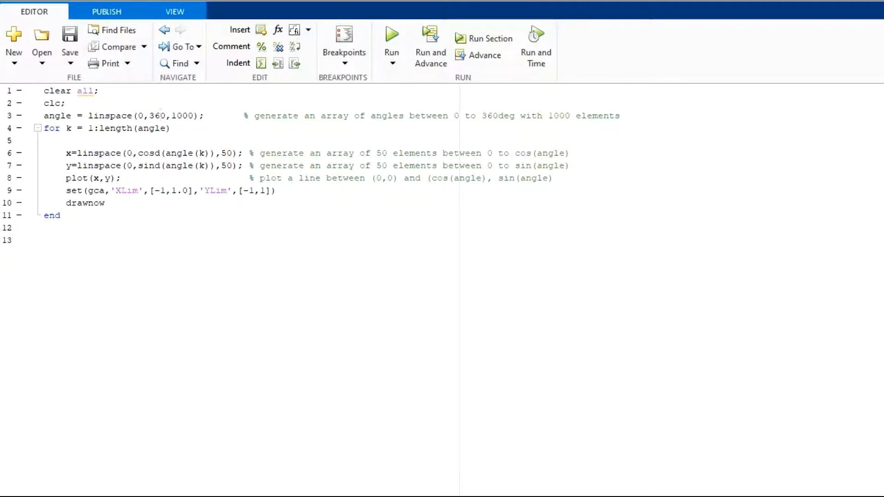
Review the line-plot script's 360-degree limit, 50-point count and drawnow, then run it.
click(83, 127)
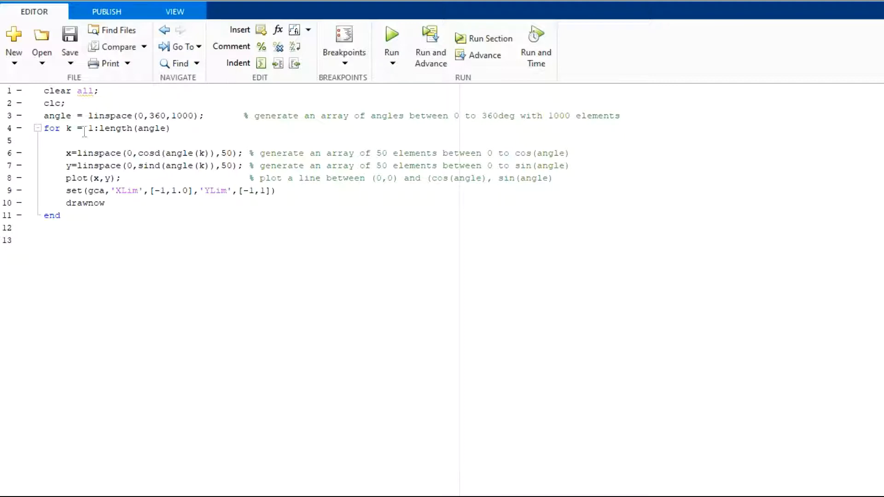
double_click(55, 116)
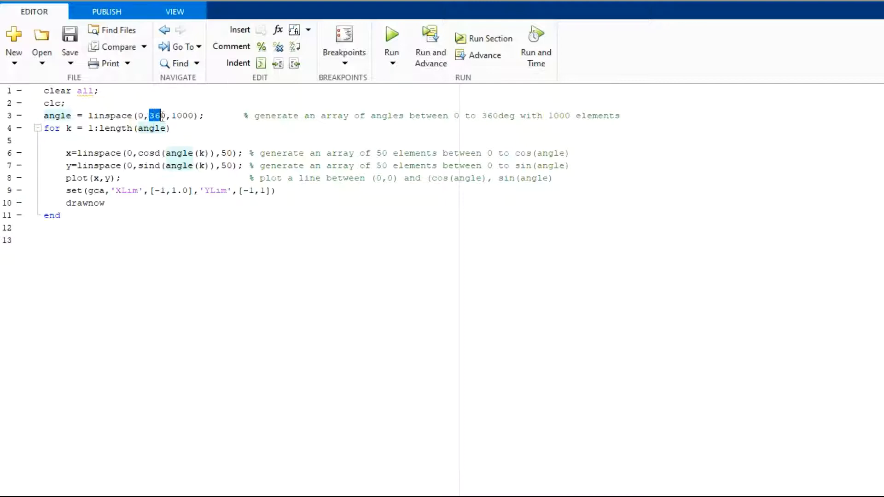
double_click(156, 115)
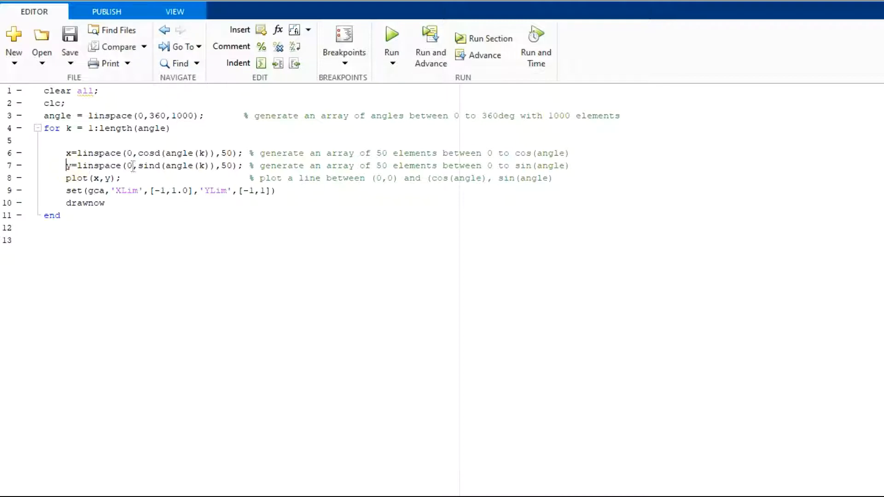
double_click(228, 166)
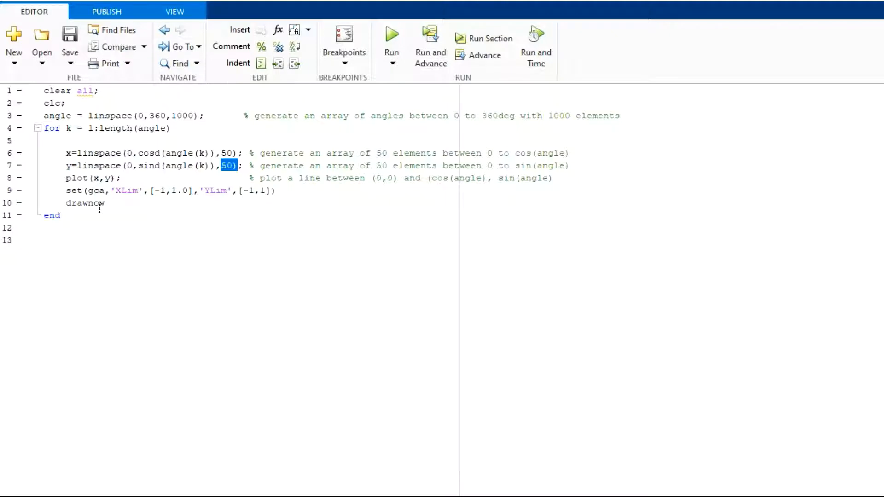
double_click(85, 203)
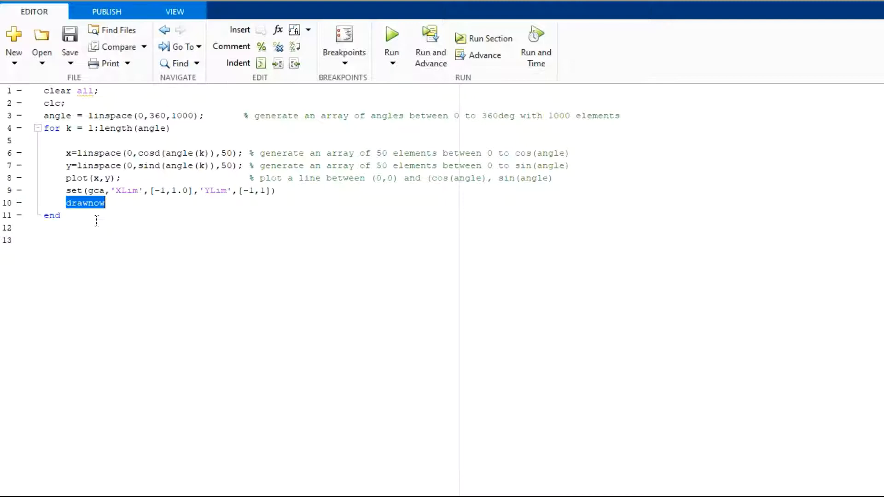
mouse_move(391, 33)
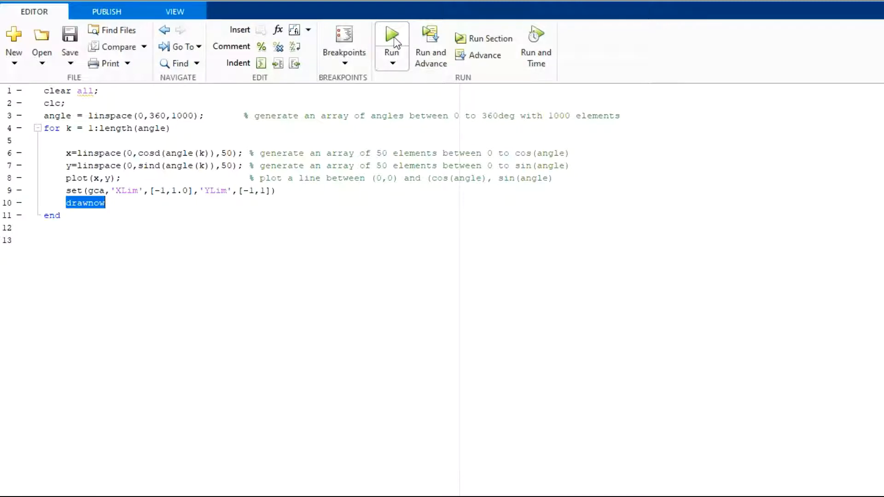
click(391, 38)
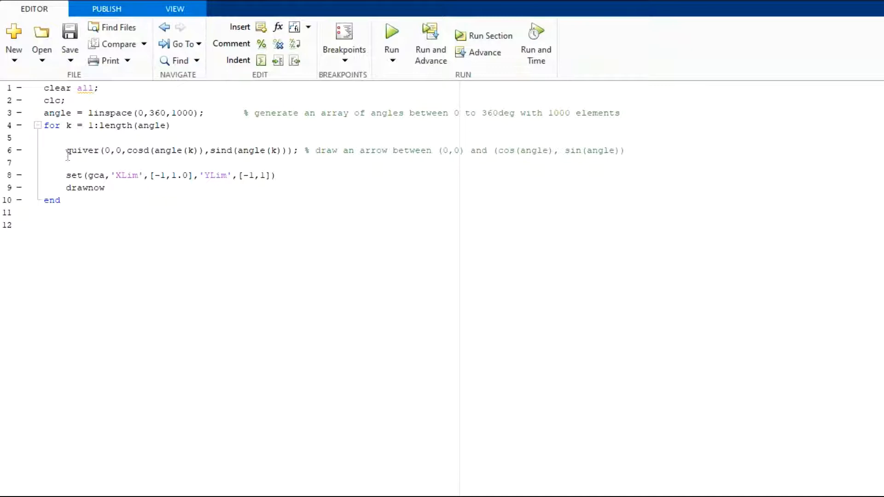
Inspect the quiver call's cosd and sind arrow coordinates and run the quiver animation.
double_click(82, 151)
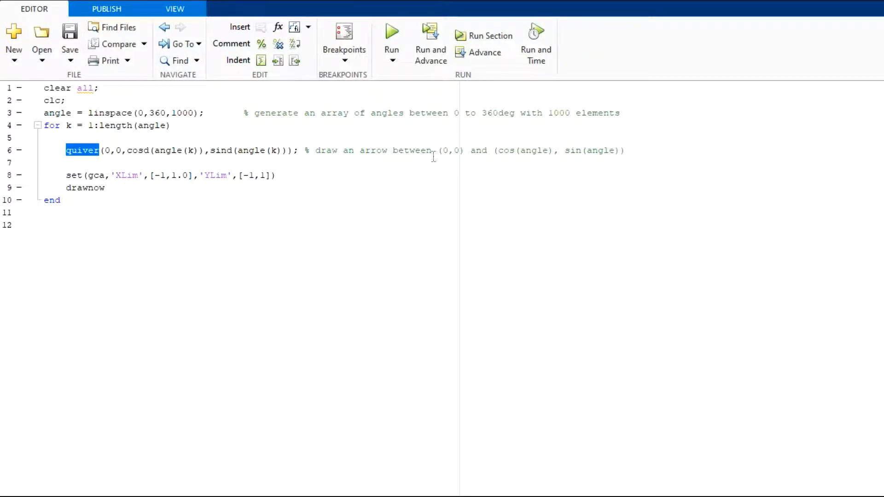
click(136, 150)
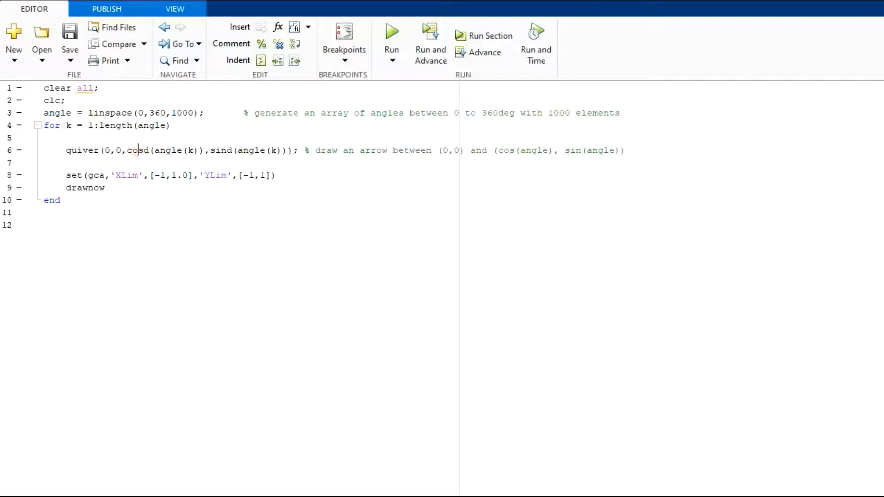
drag(127, 150, 288, 150)
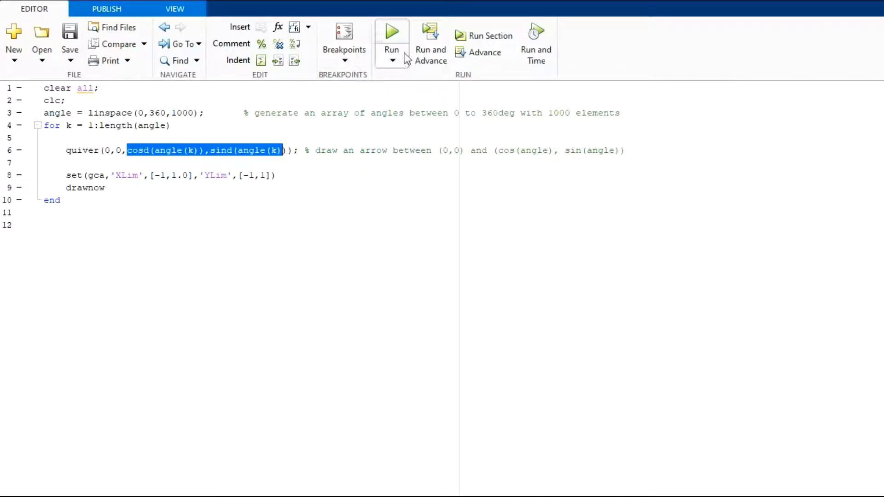
mouse_move(392, 31)
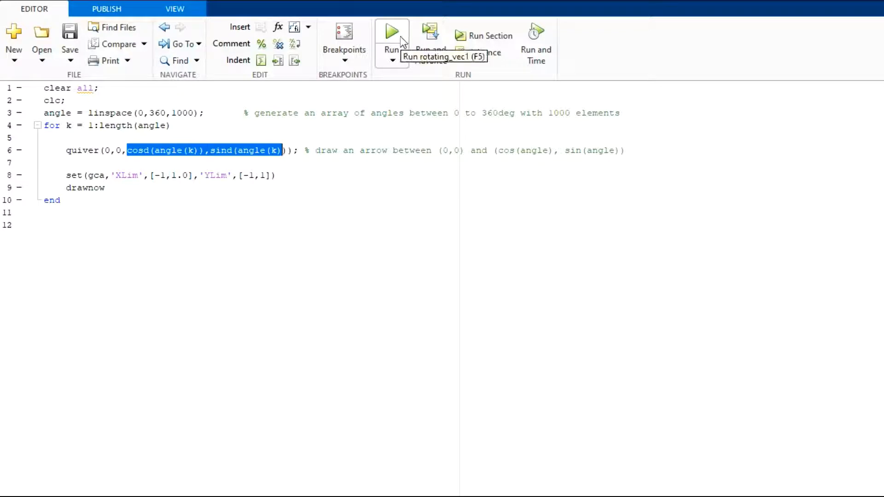
click(391, 32)
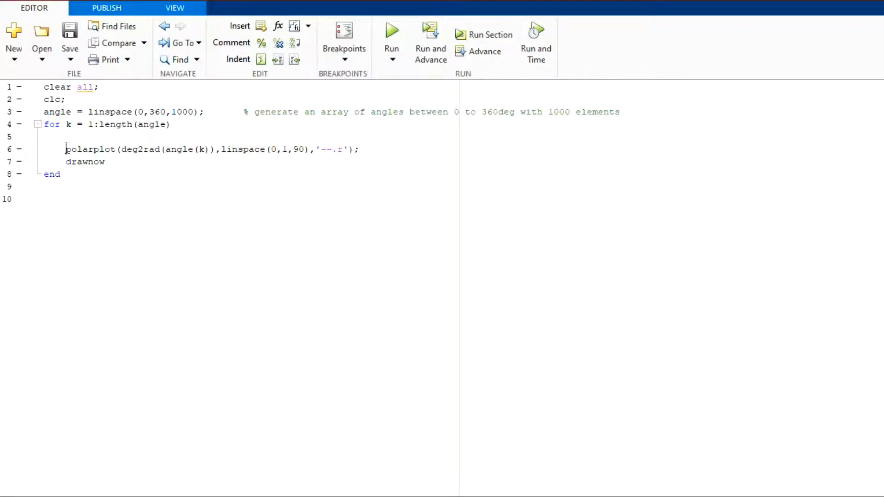
Run the polarplot animation, then change linspace(0,360,1000) to 100 angles and rerun.
drag(121, 149, 220, 148)
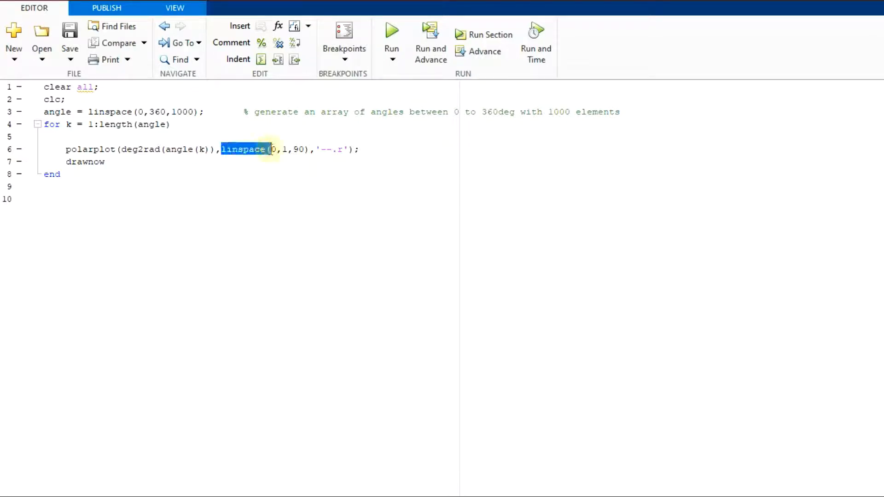
mouse_move(392, 29)
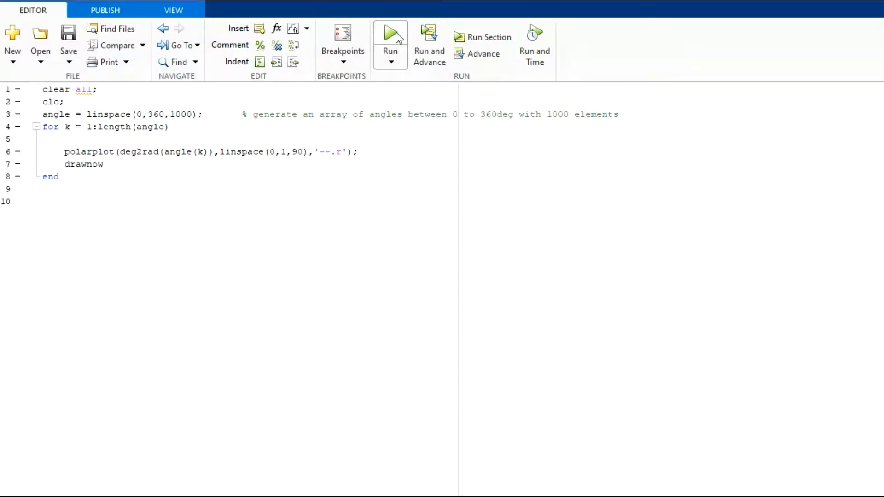
click(390, 34)
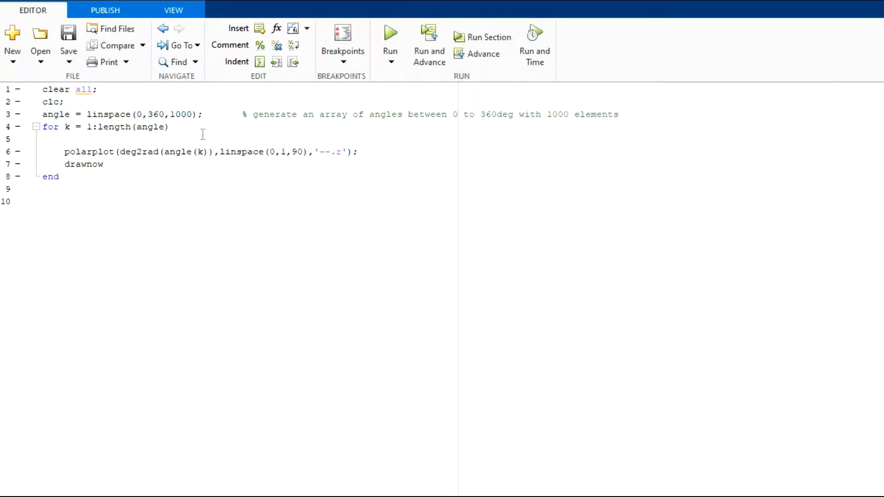
click(180, 113)
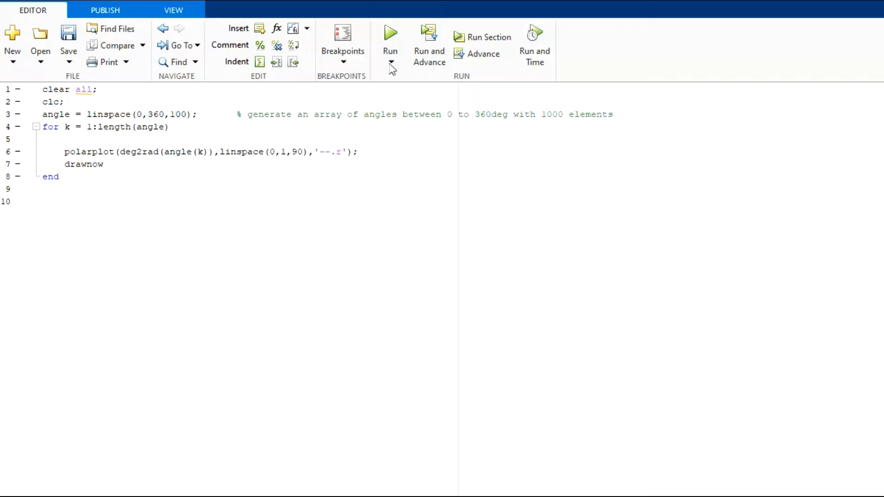
mouse_move(390, 32)
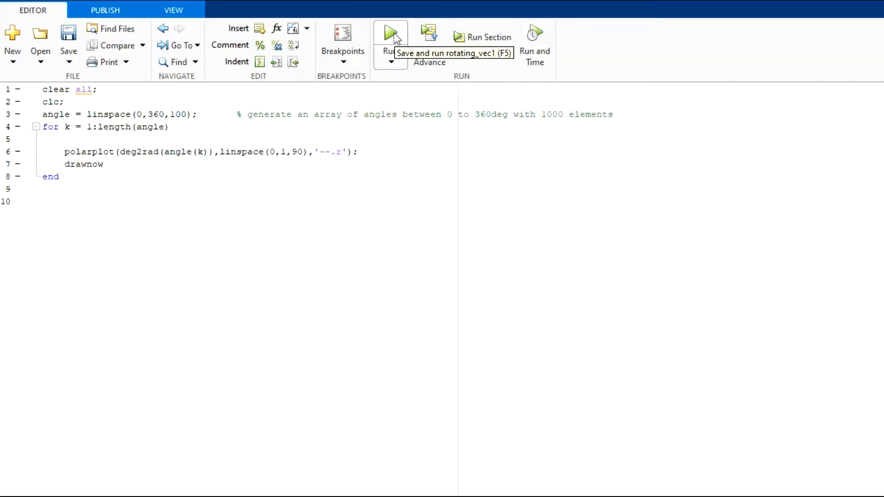
click(390, 34)
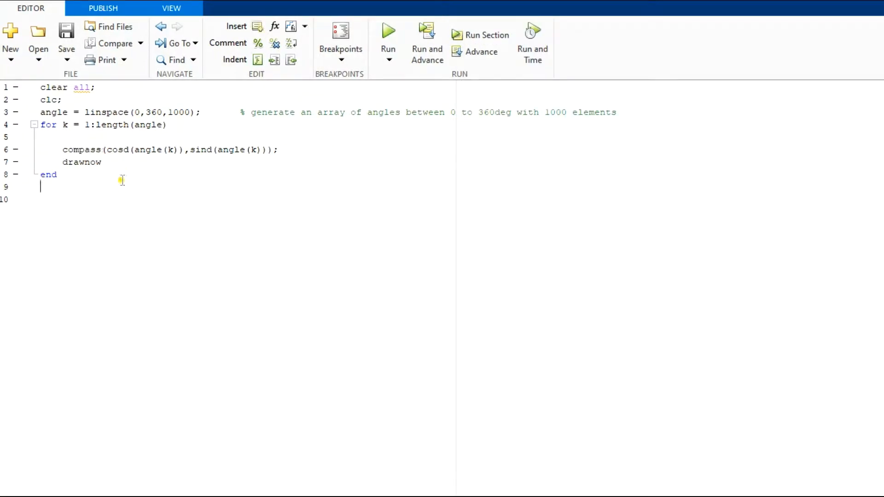
mouse_move(122, 176)
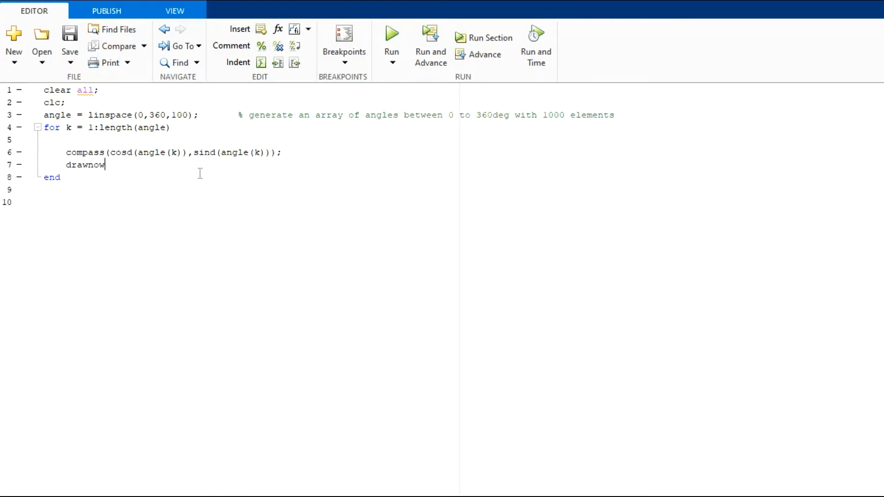
mouse_move(391, 34)
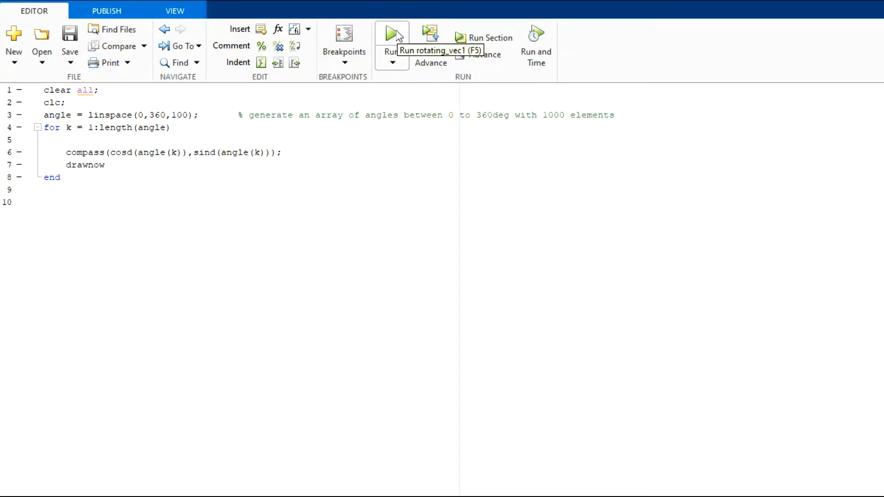
Run the compass script with 100 steps, then rerun it with 1000 angles.
click(391, 33)
text(0)
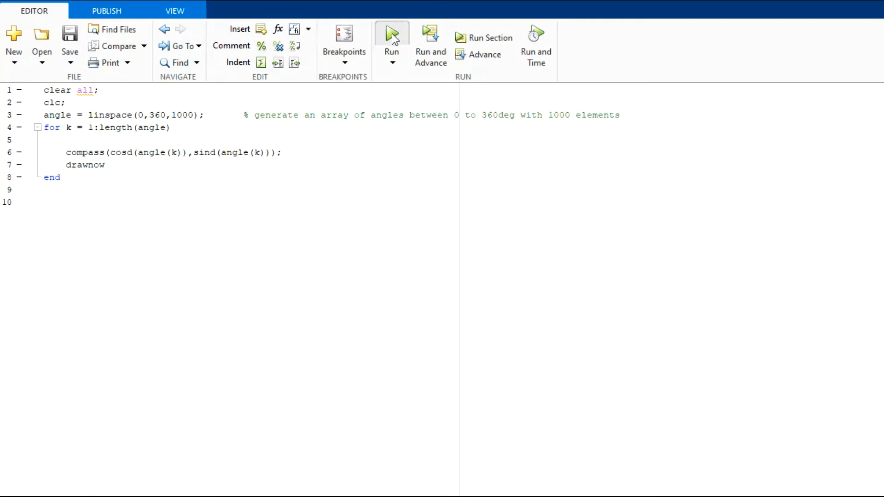
click(391, 38)
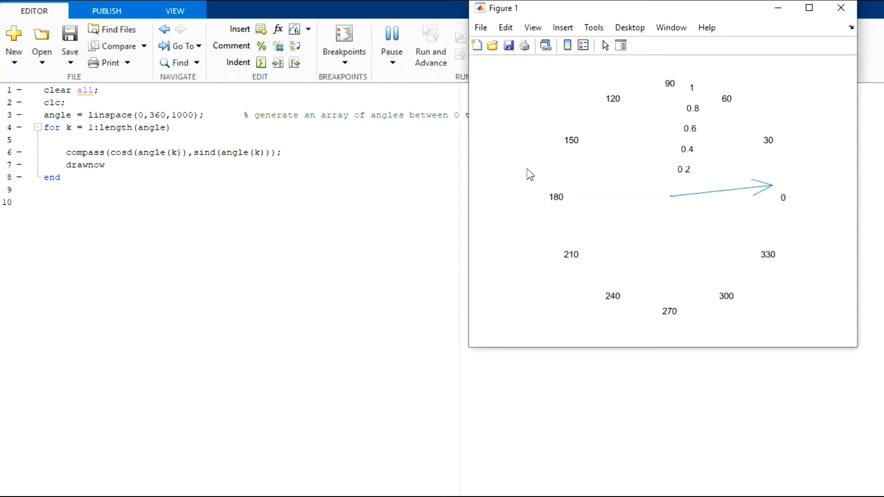